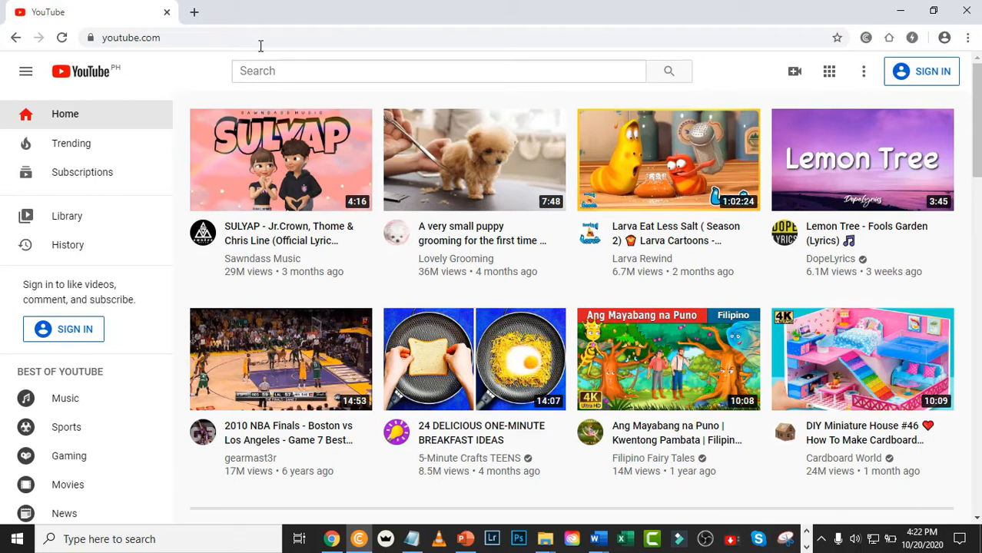
Search 'osko', pick the oskoytv suggestion and open the oskoyTV channel homepage with its uploads row
type("osko")
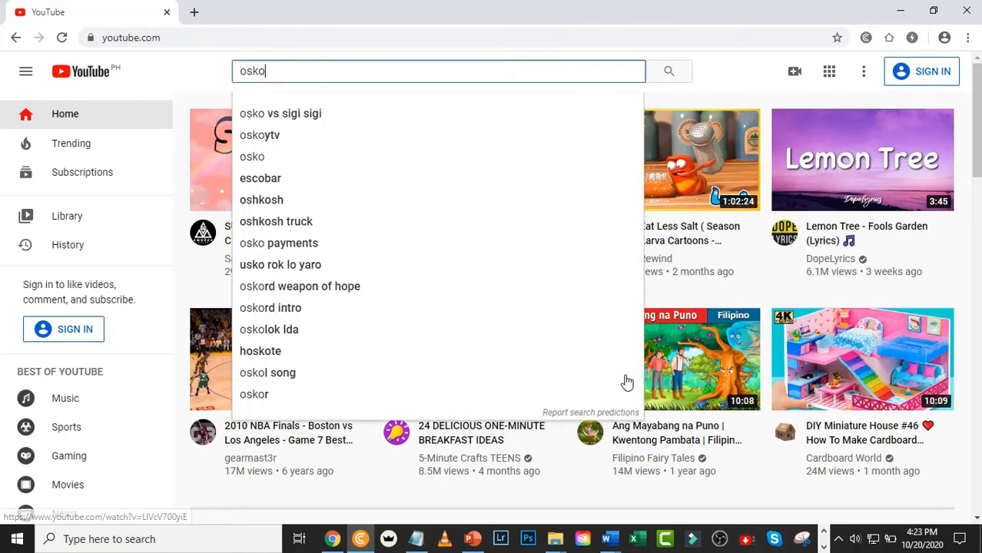
left_click(260, 135)
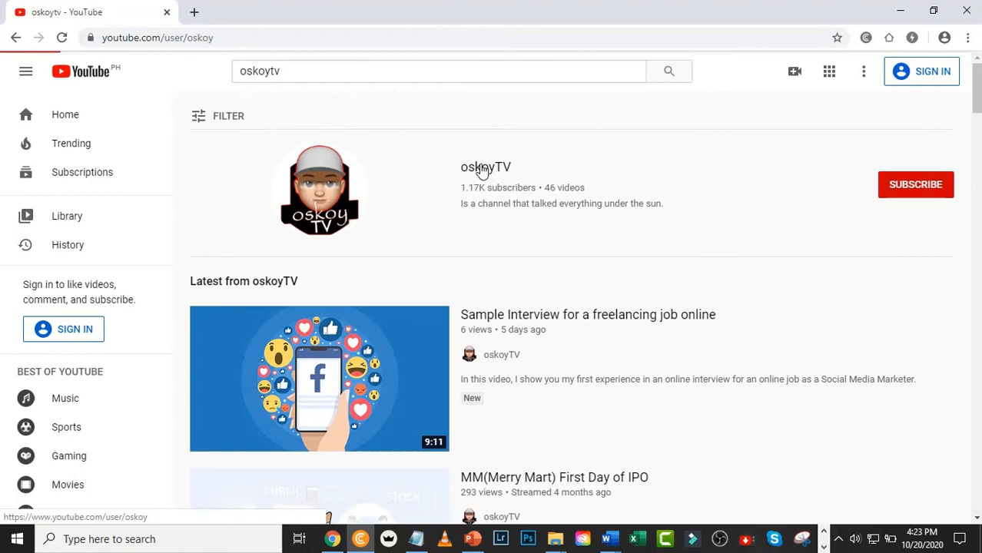
left_click(486, 166)
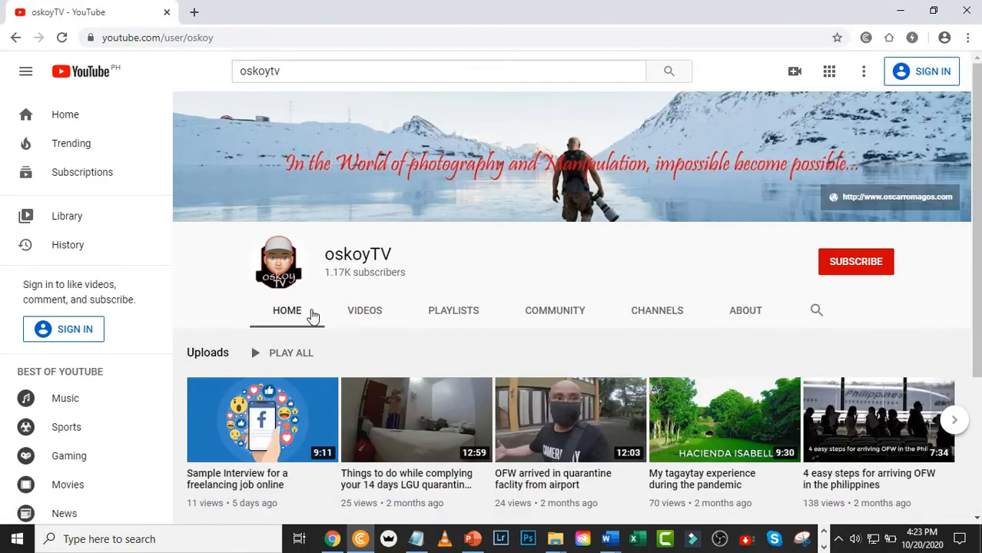
scroll("down", 3)
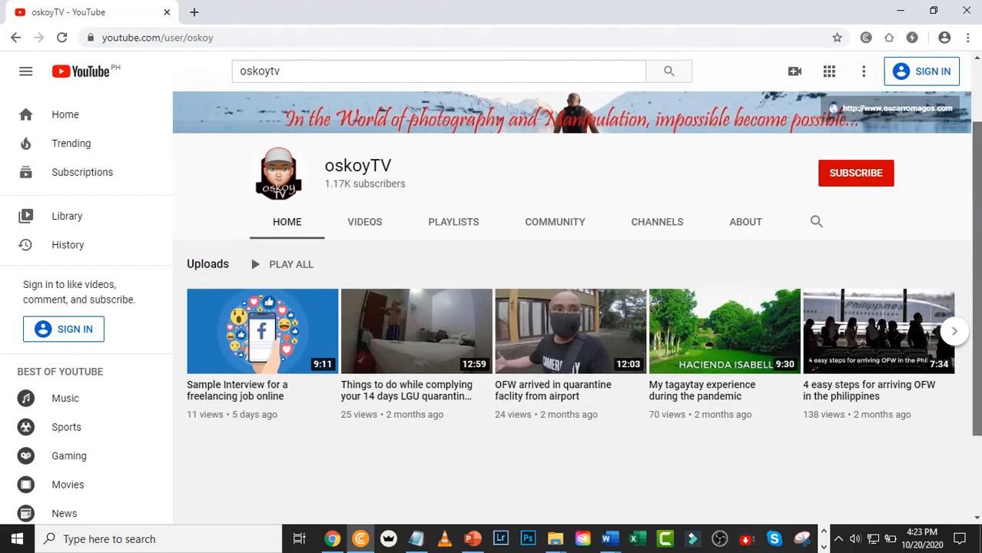
scroll("up", 3)
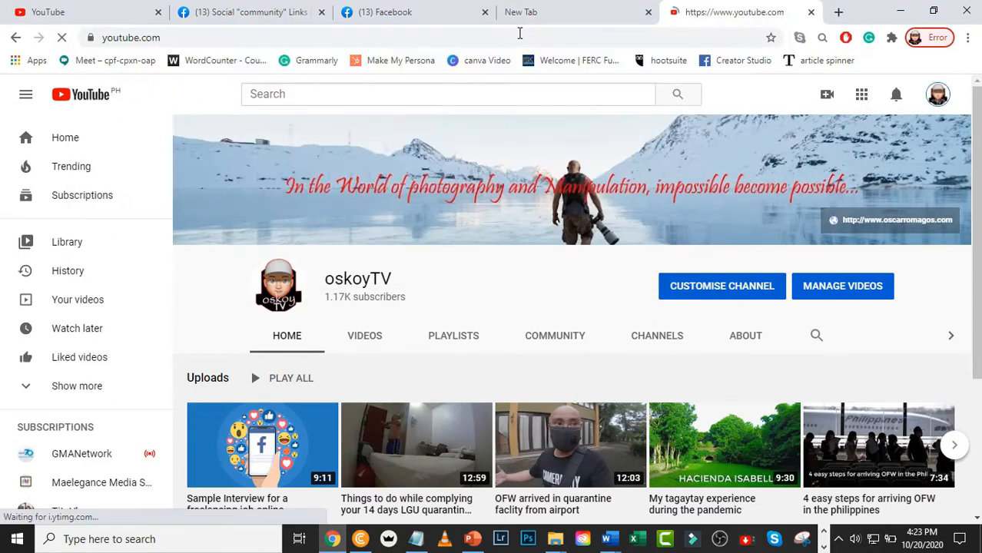
From the signed-in avatar menu, go to Your channel and start Customise channel for oskoyTV
left_click(80, 94)
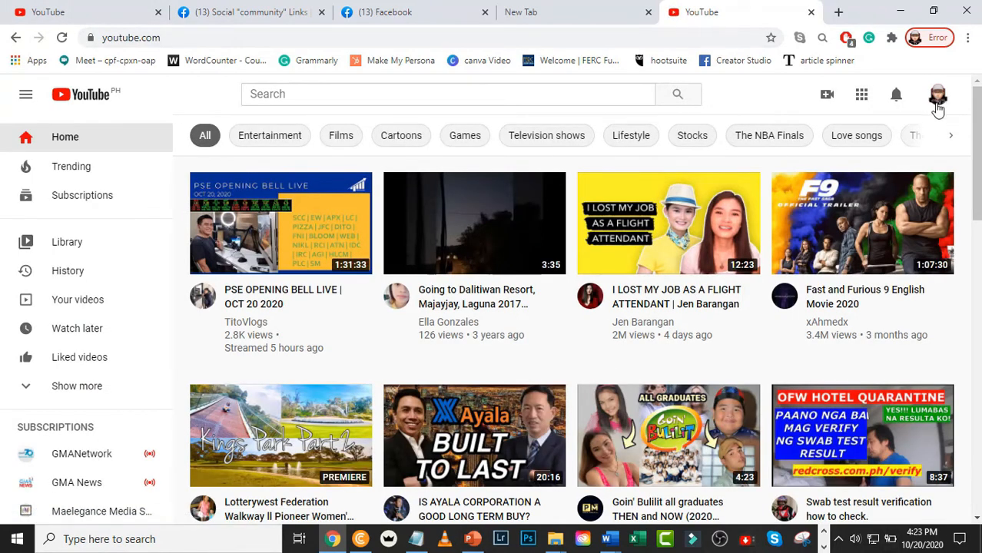
mouse_move(953, 105)
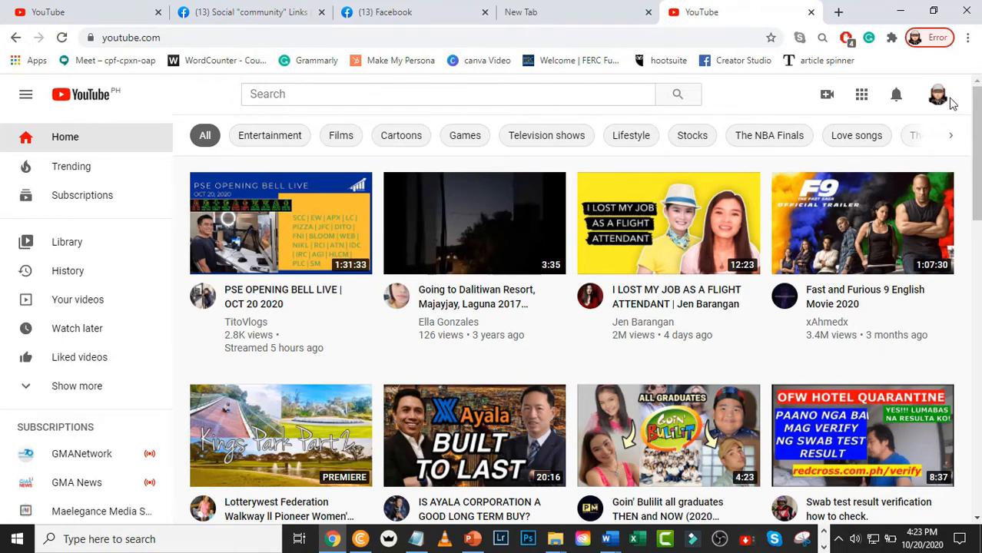
left_click(937, 93)
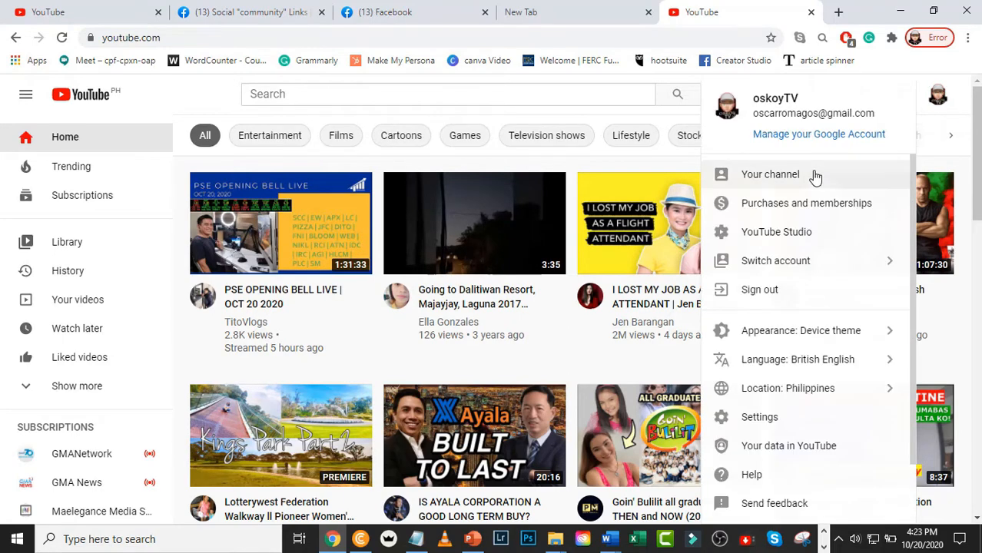
left_click(769, 175)
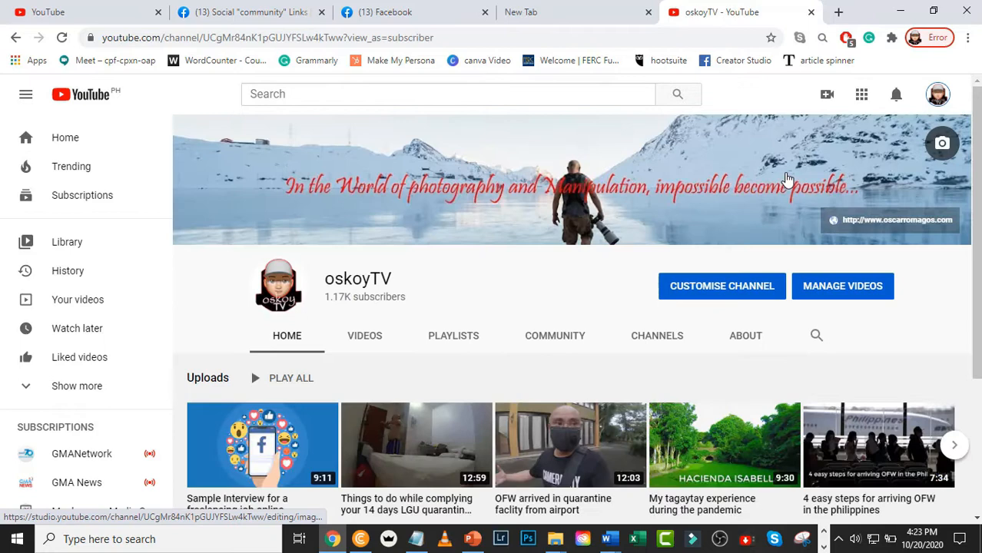
left_click(721, 286)
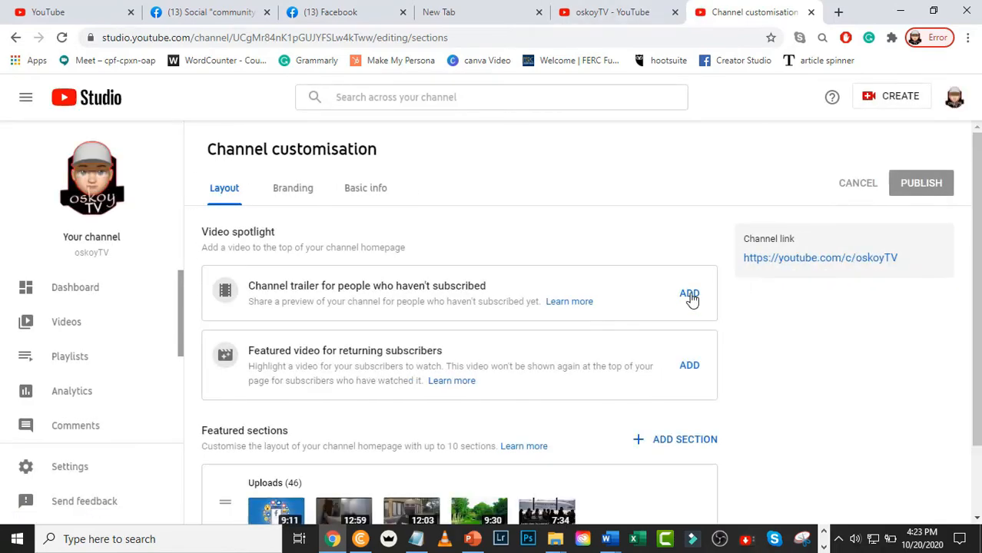
Add the freelancing interview video as the non-subscriber trailer, publish, and return to the channel
left_click(688, 294)
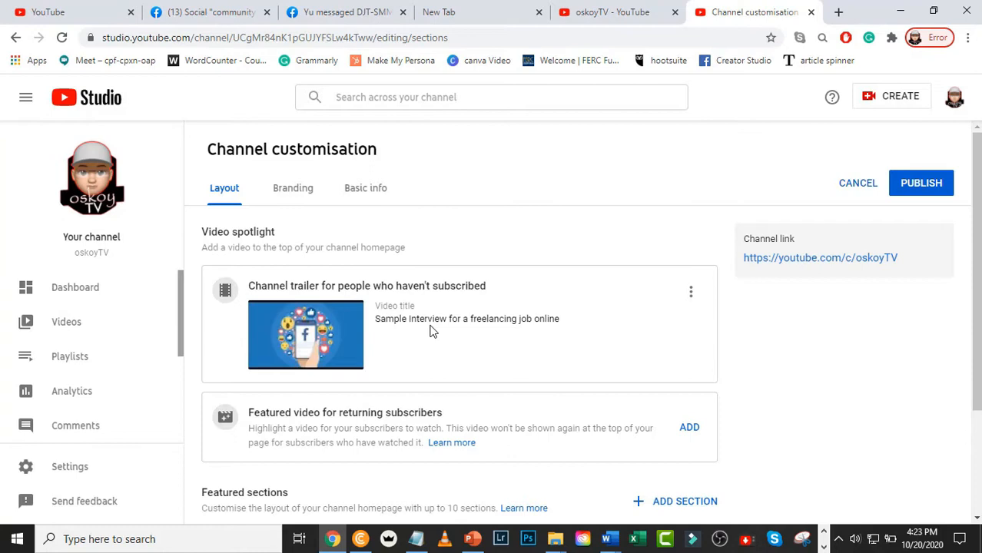
mouse_move(443, 331)
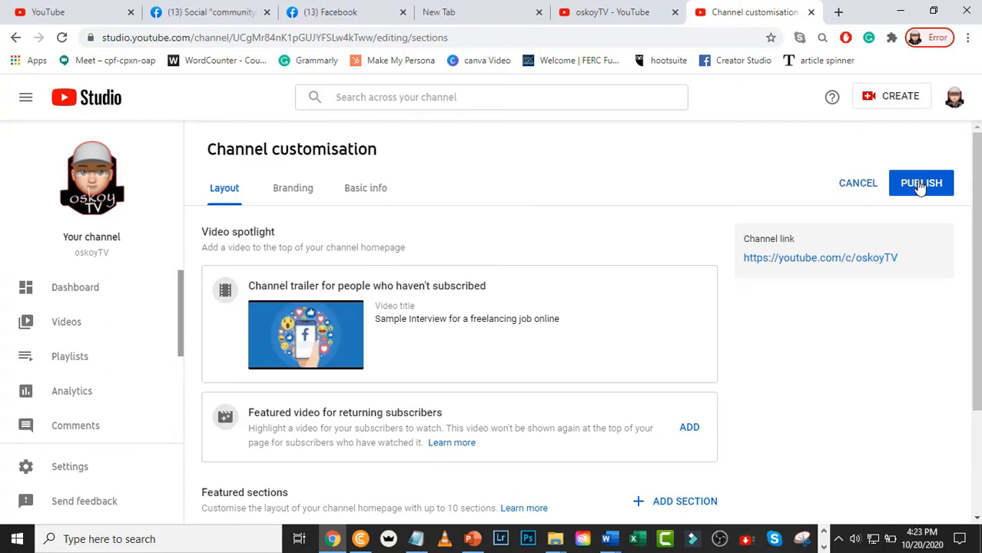
left_click(921, 183)
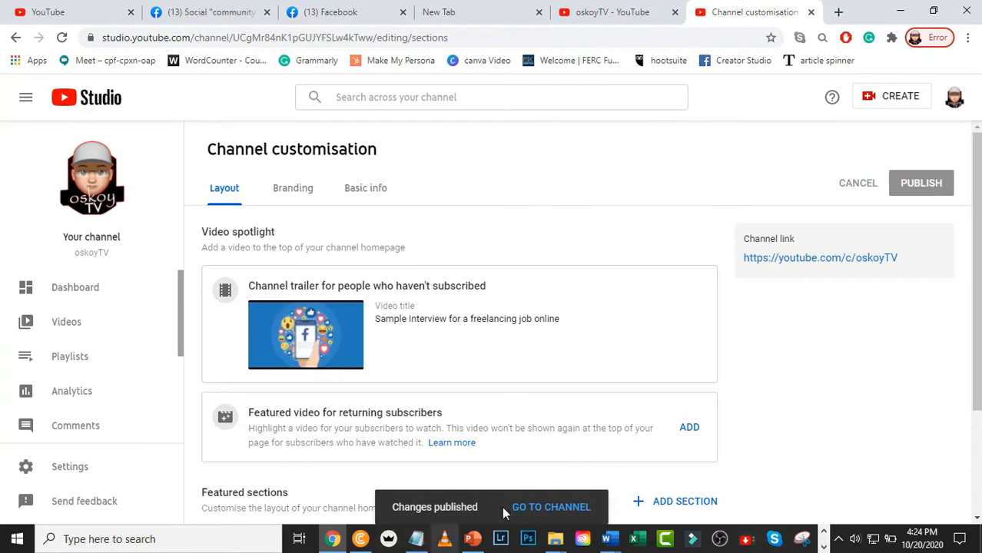
left_click(550, 507)
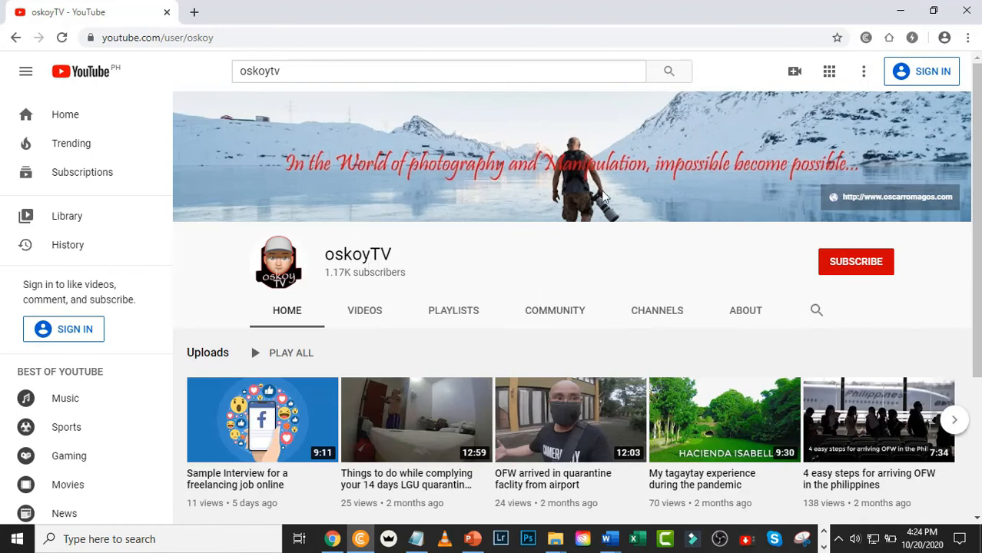
Signed out, search 'oskoytv' again and open the channel homepage now showing the trailer
left_click(84, 70)
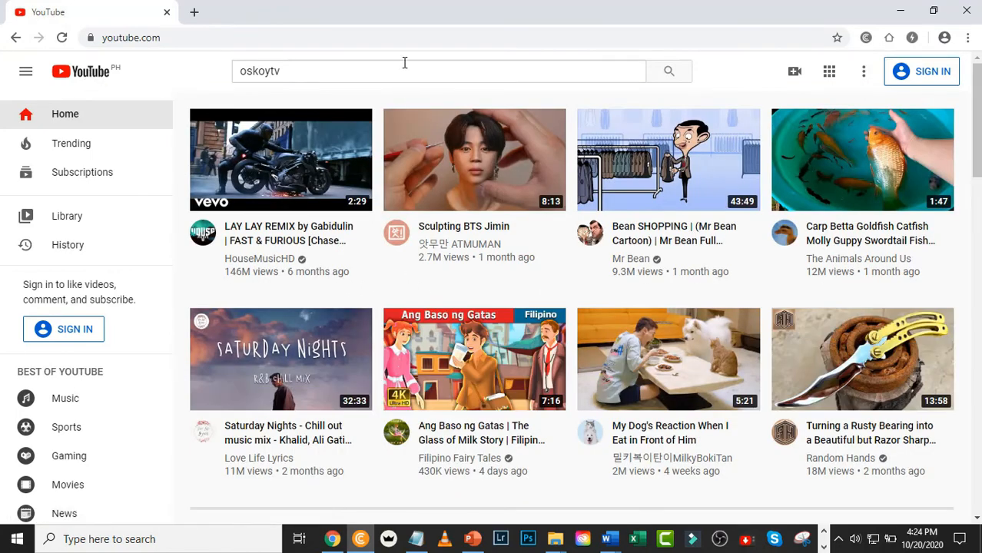
left_click(667, 71)
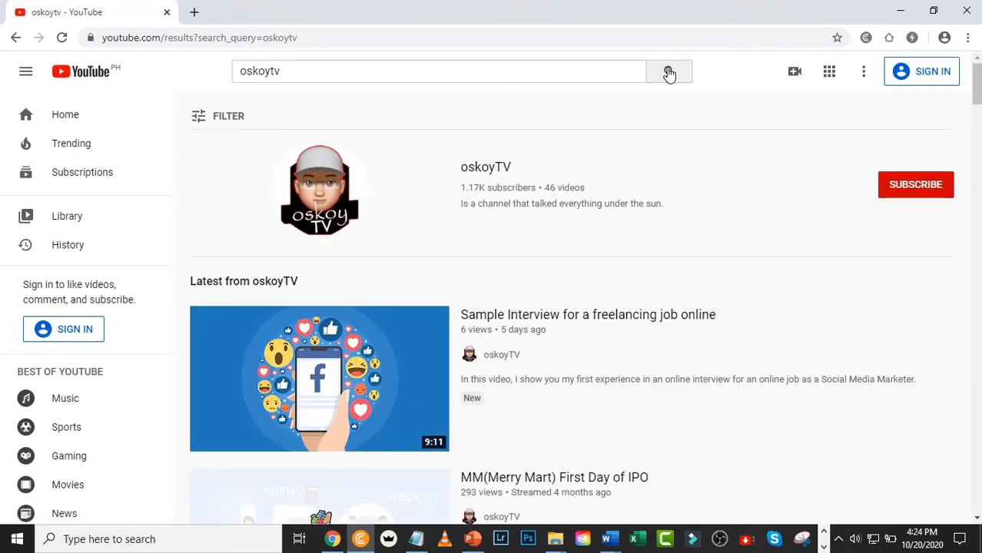
left_click(485, 166)
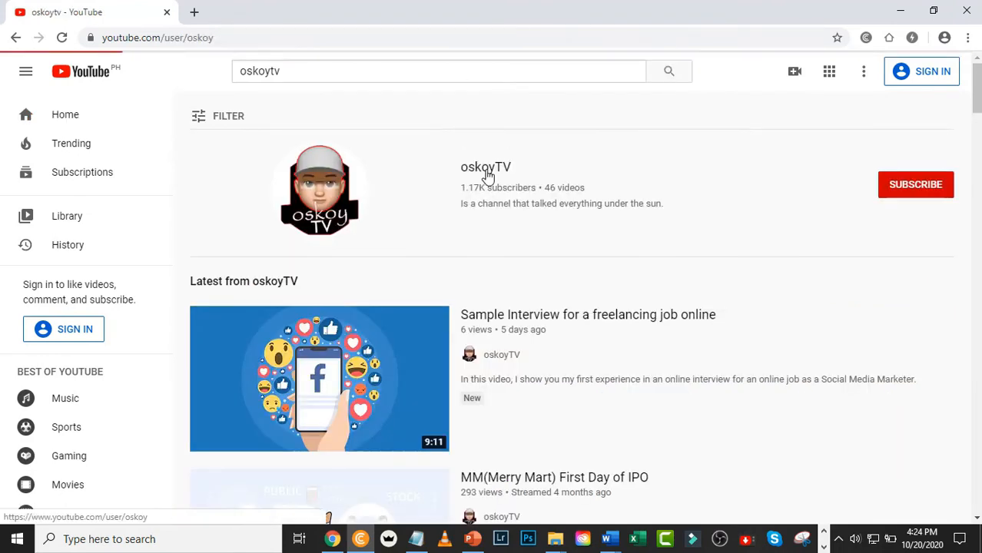
left_click(486, 166)
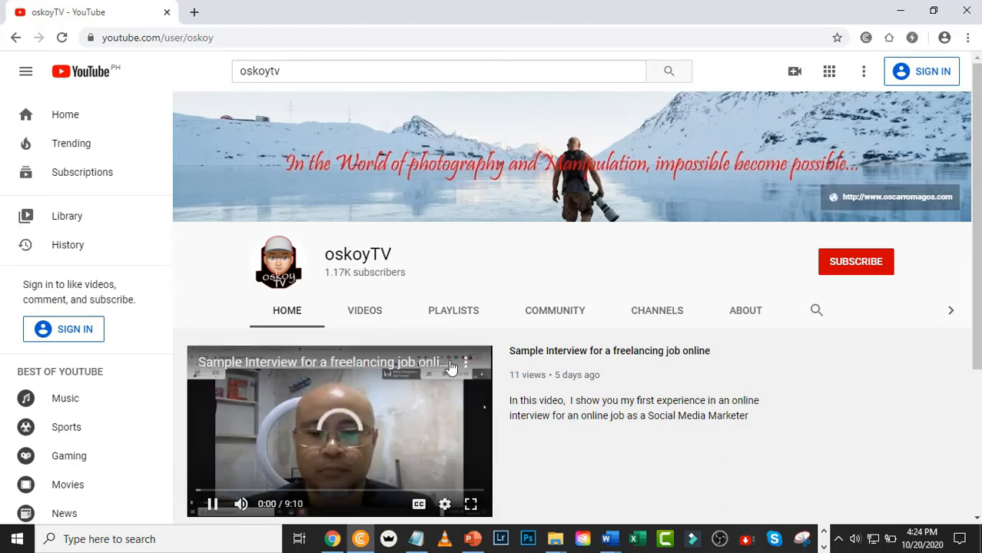